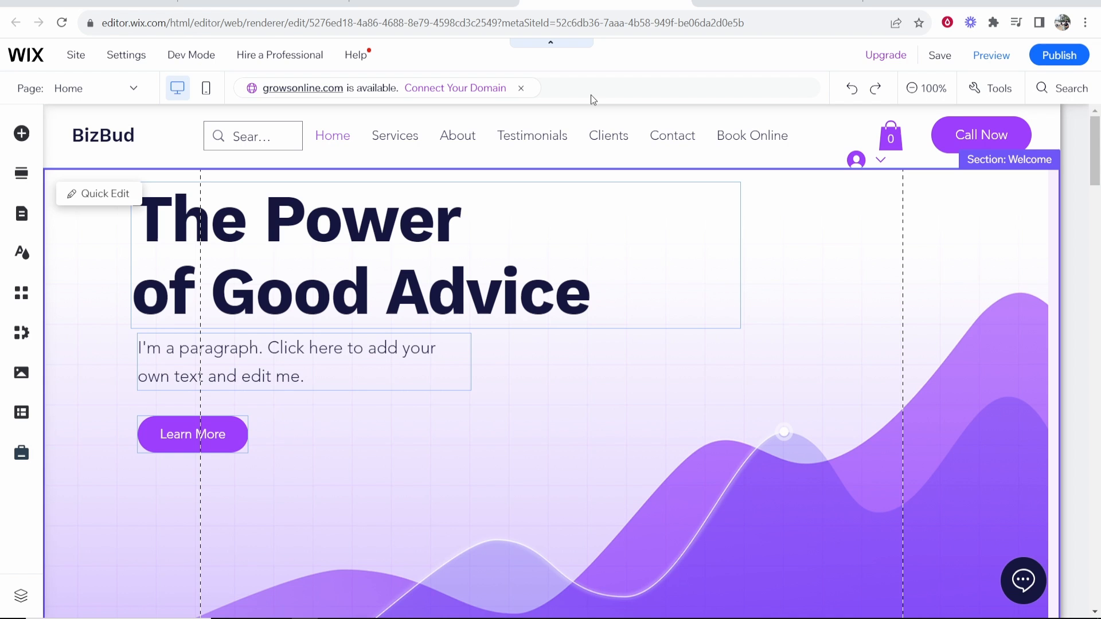
Step: Leave the Grow Online editor for the My Sites dashboard via the account menu
{"action": "left_click", "coordinate": [618, 135]}
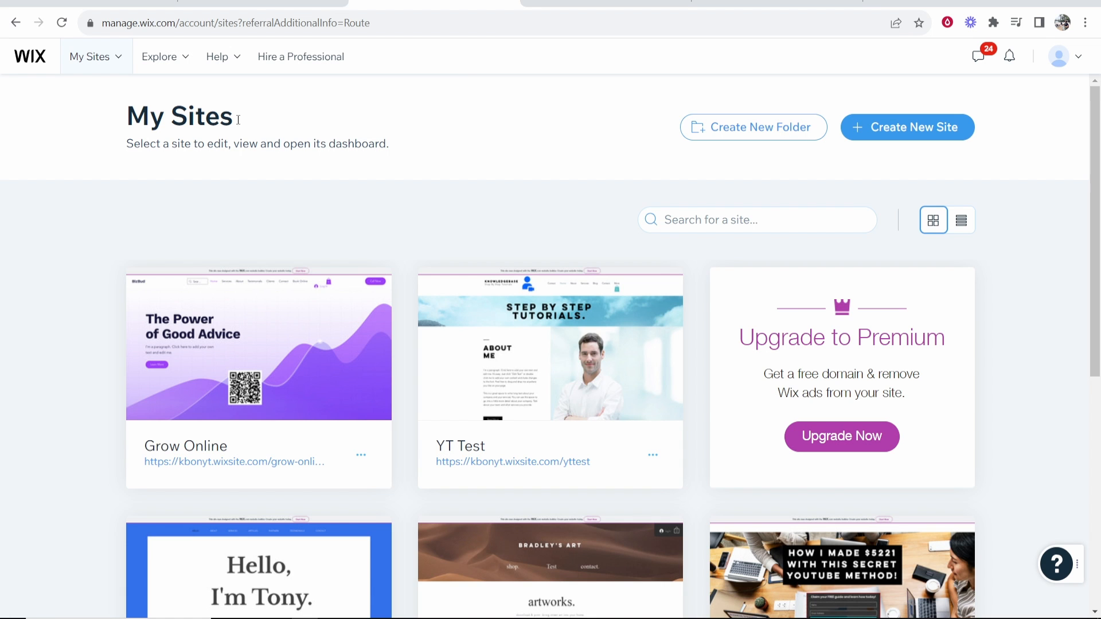
{"action": "mouse_move", "coordinate": [217, 376]}
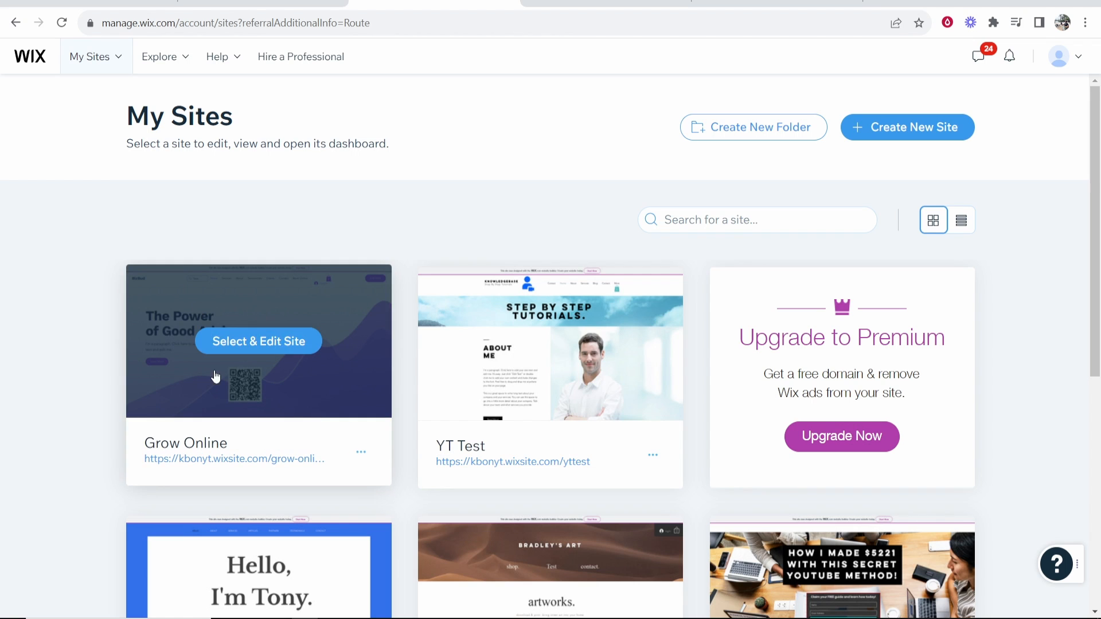
Step: Select the Grow Online site card to open its dashboard
{"action": "left_click", "coordinate": [258, 341]}
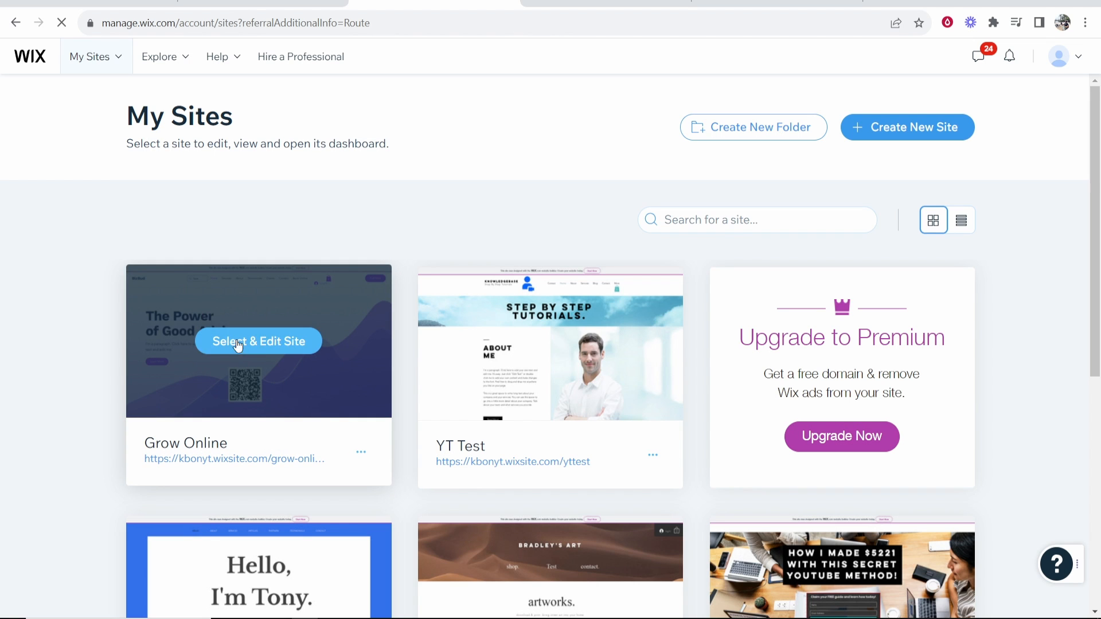
{"action": "left_click", "coordinate": [257, 341]}
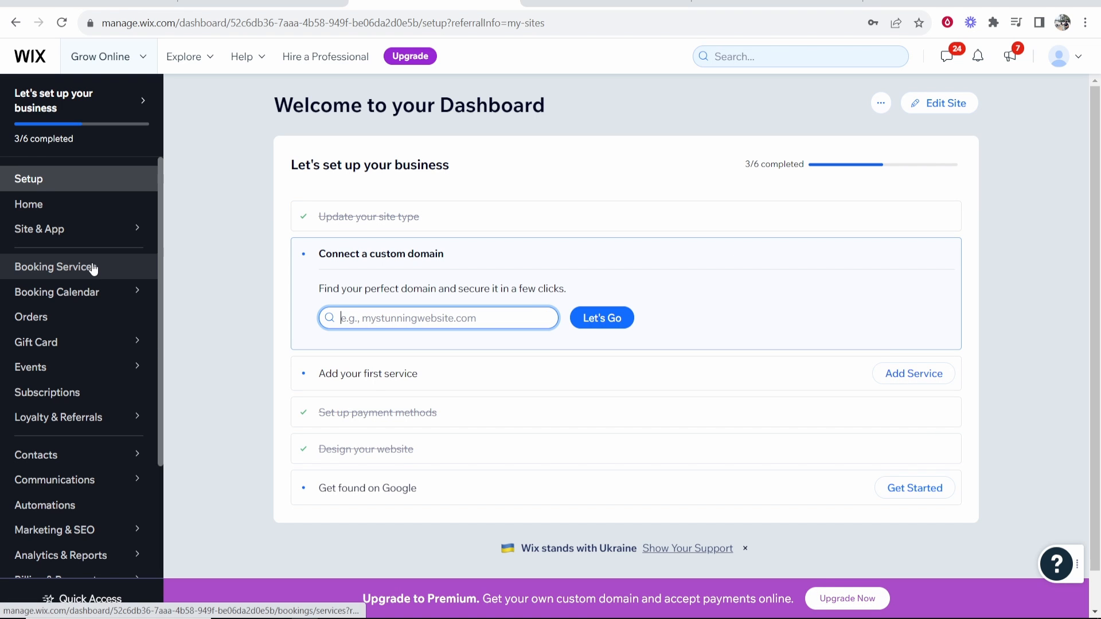
Step: Open Settings and then Roles & Permissions for Grow Online
{"action": "scroll", "scroll_direction": "down", "scroll_amount": 3}
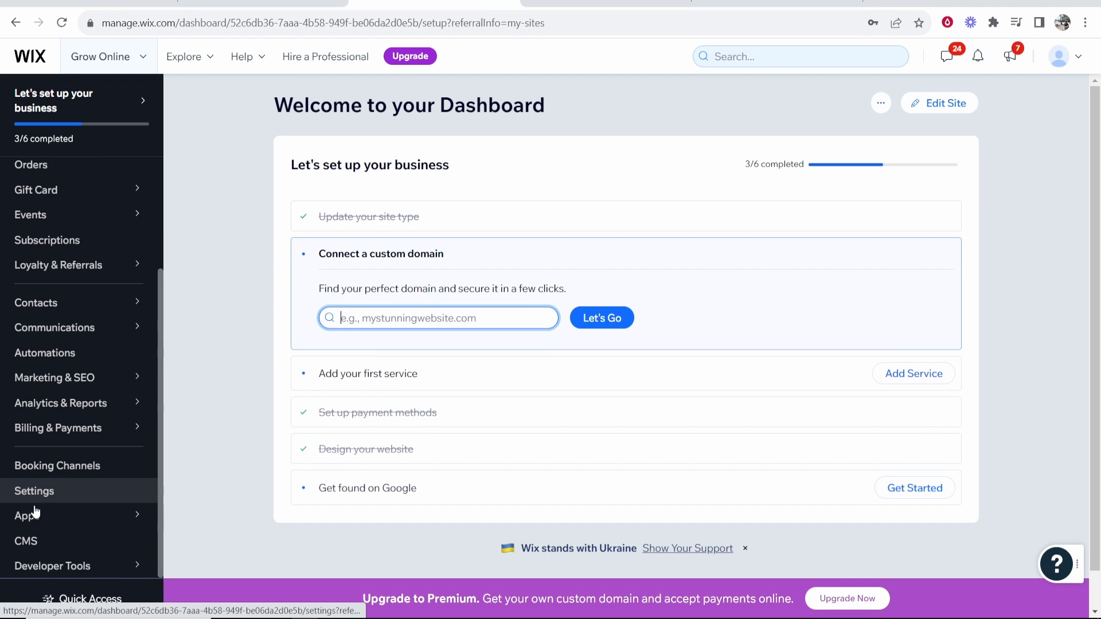
{"action": "left_click", "coordinate": [34, 491]}
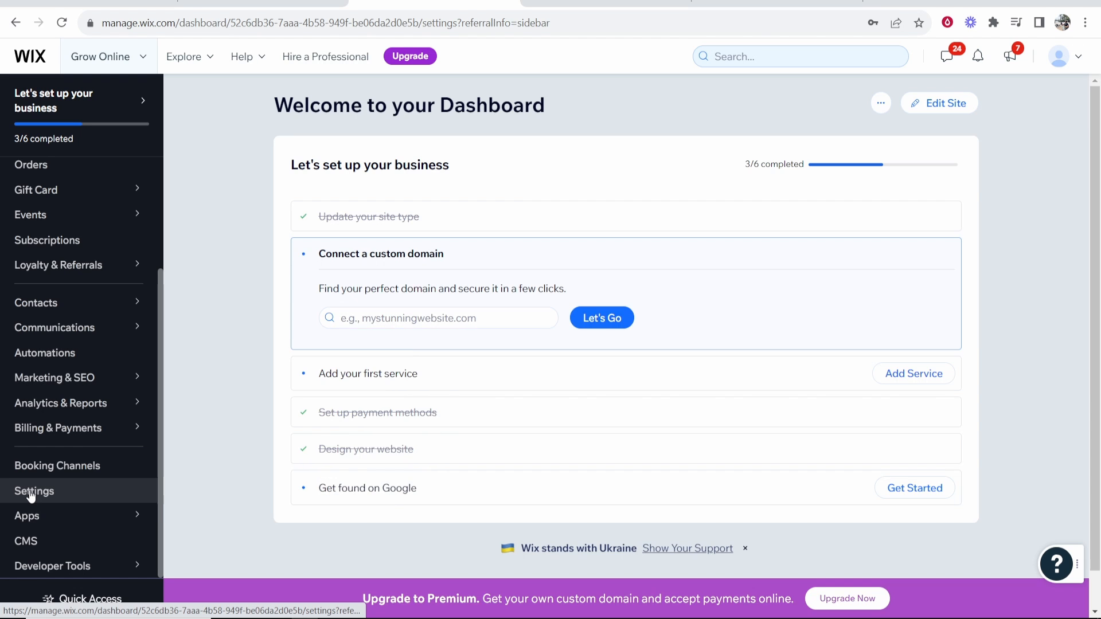
{"action": "left_click", "coordinate": [33, 491]}
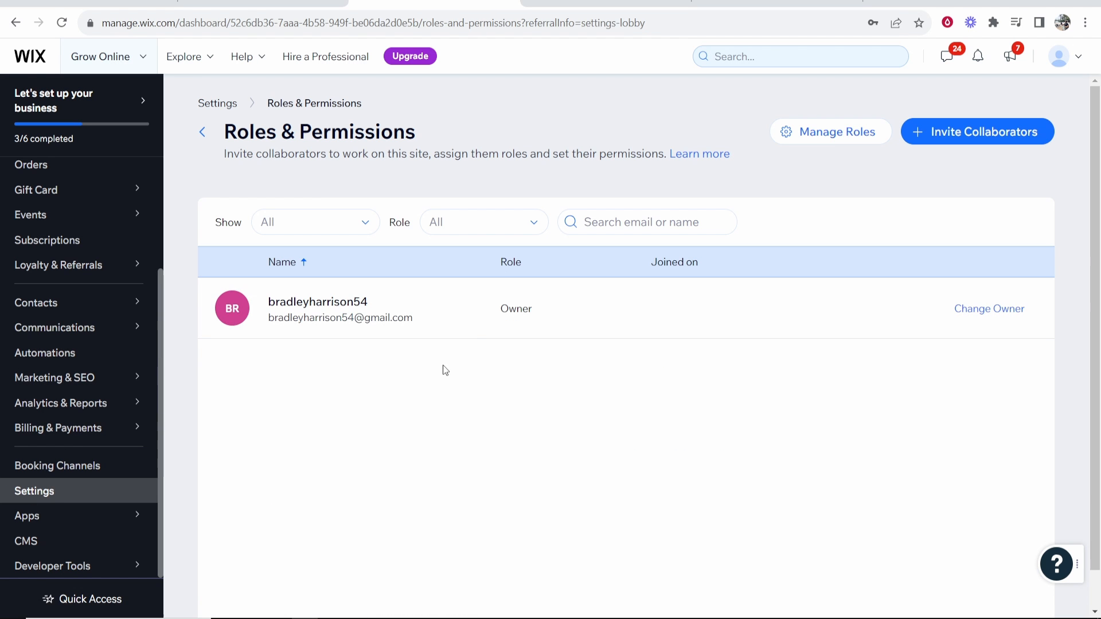
{"action": "mouse_move", "coordinate": [541, 309]}
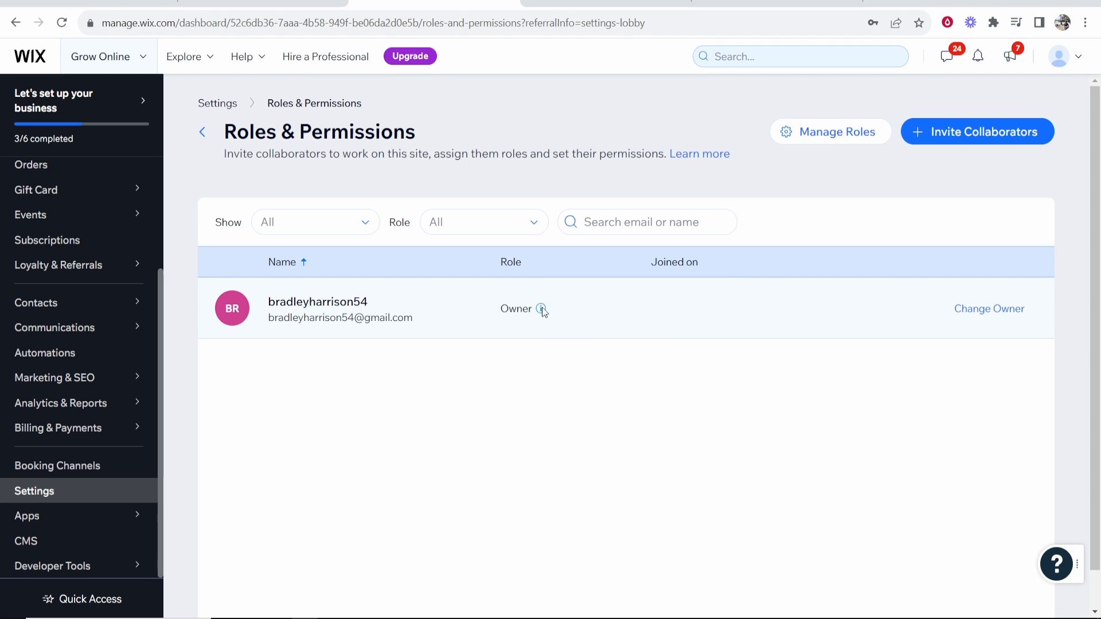
{"action": "mouse_move", "coordinate": [988, 308]}
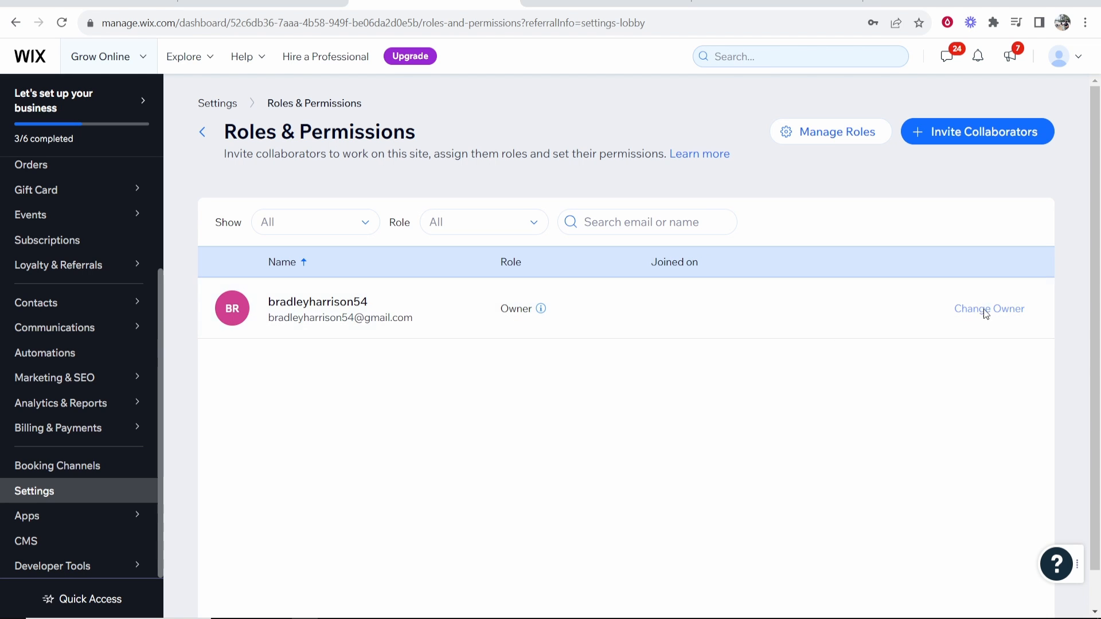
{"action": "left_click", "coordinate": [988, 309]}
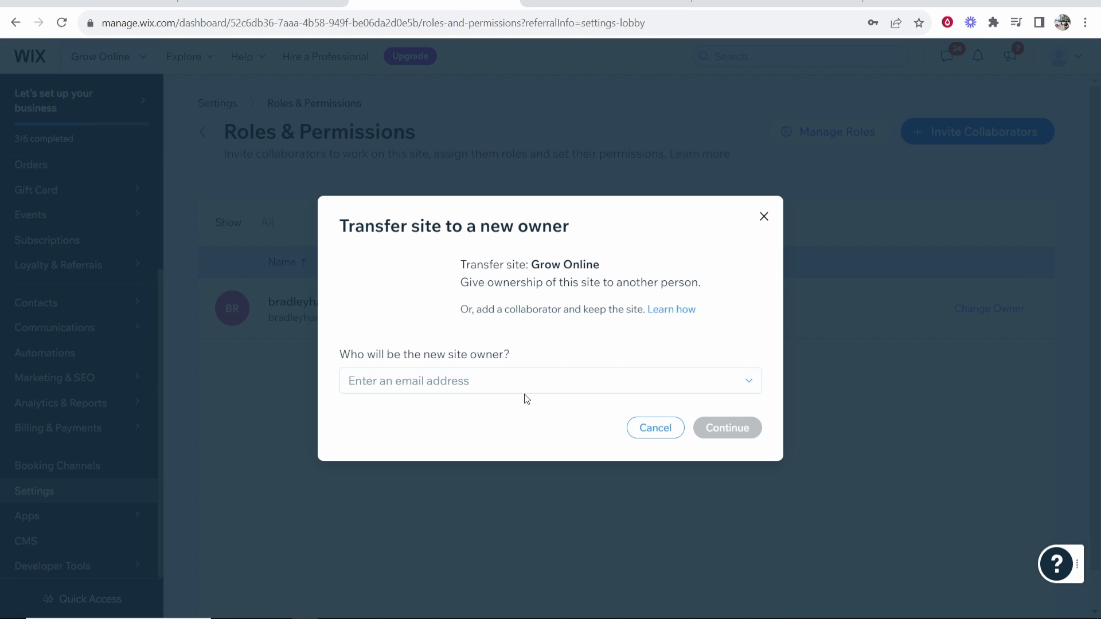
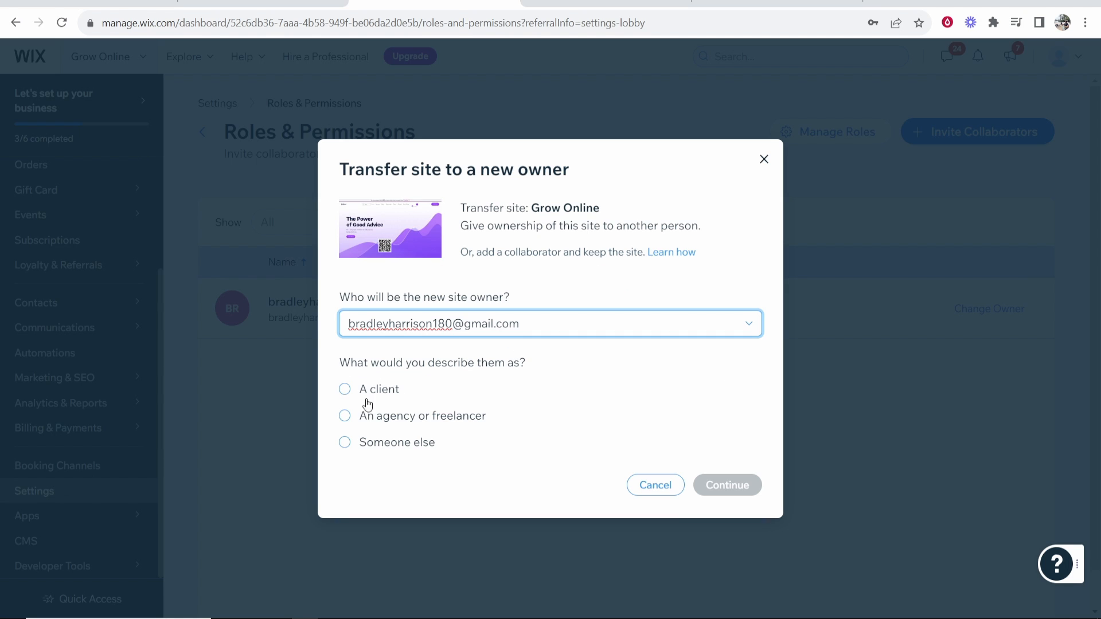
{"action": "left_click", "coordinate": [345, 389]}
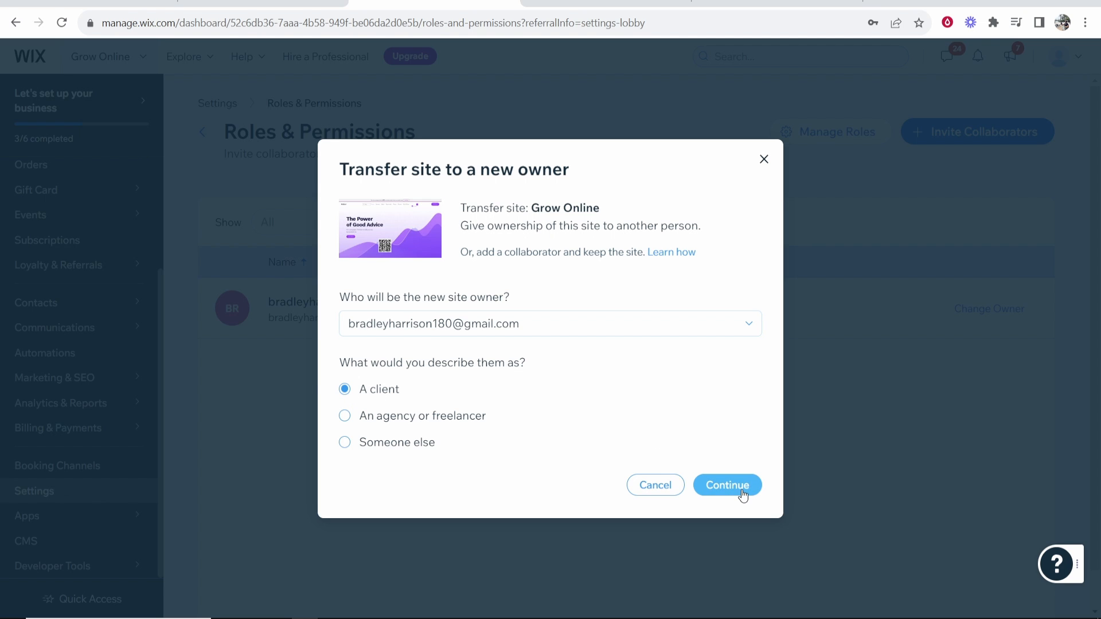
{"action": "left_click", "coordinate": [727, 485]}
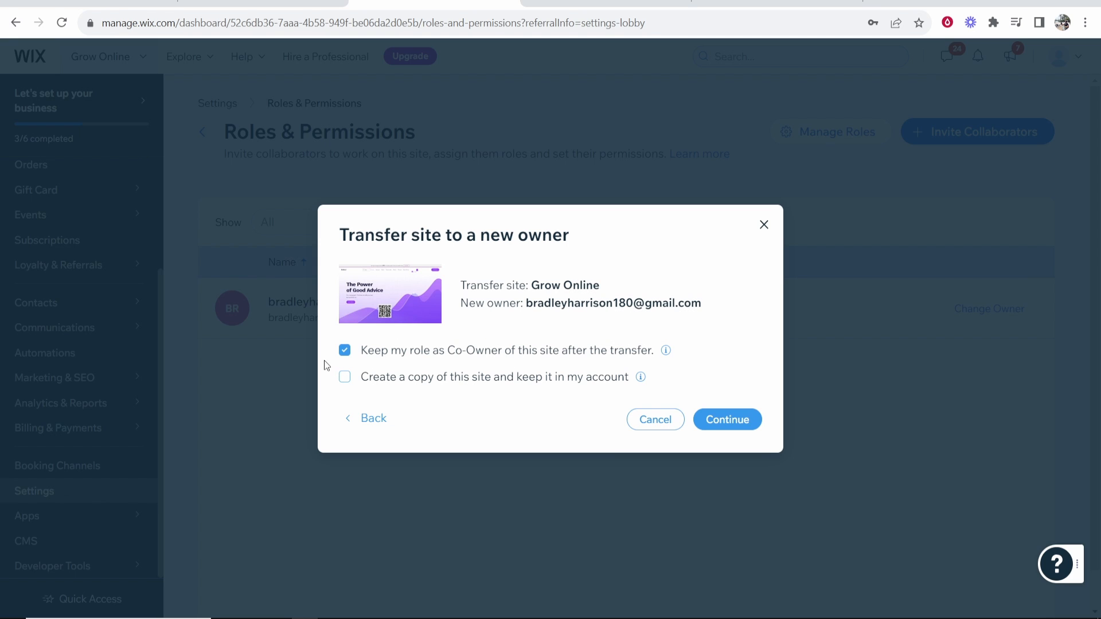
{"action": "left_click", "coordinate": [344, 350]}
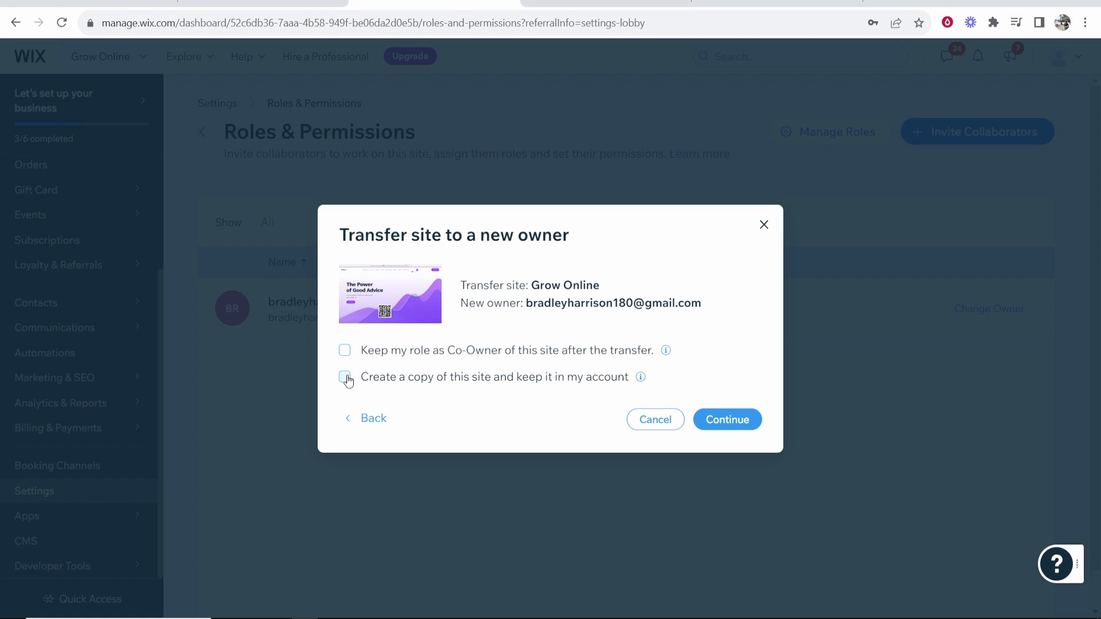
{"action": "mouse_move", "coordinate": [640, 377]}
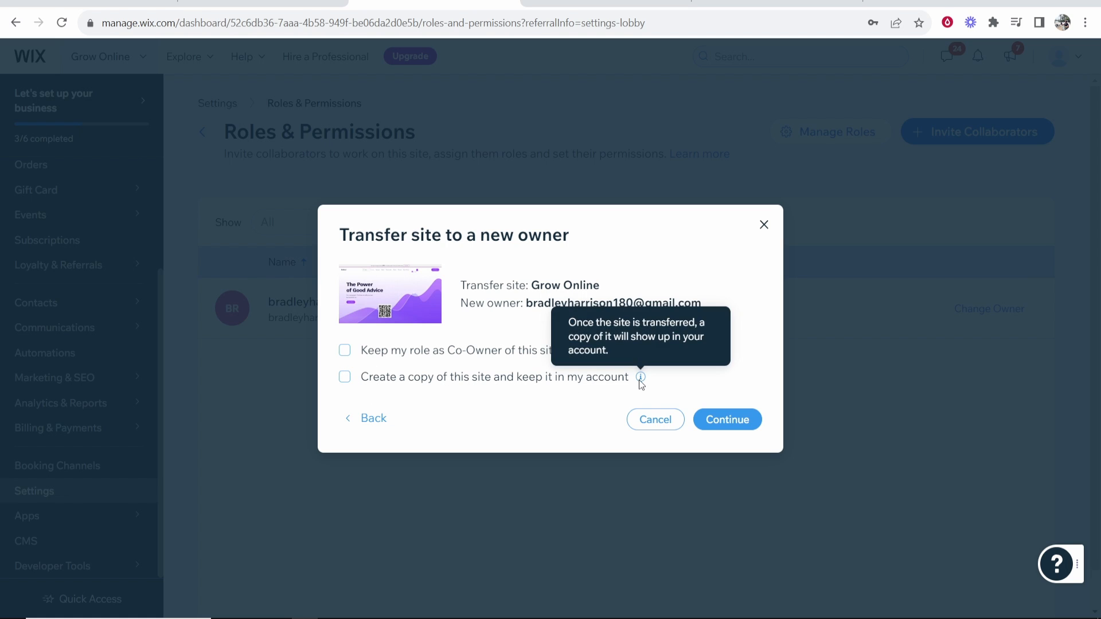
{"action": "left_click", "coordinate": [344, 350]}
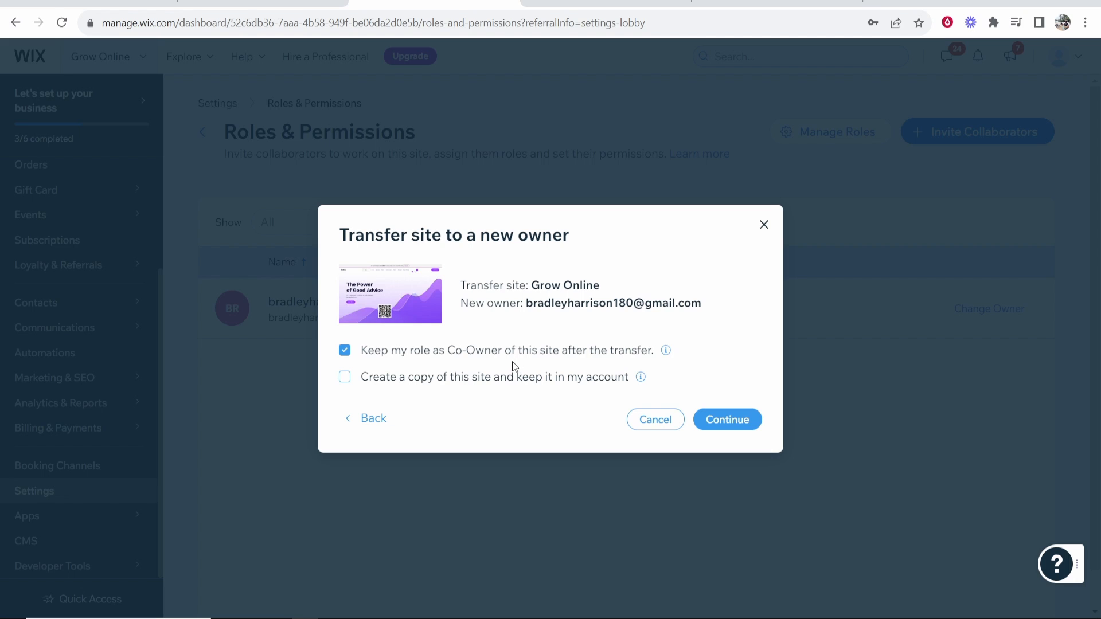
{"action": "left_click", "coordinate": [727, 419]}
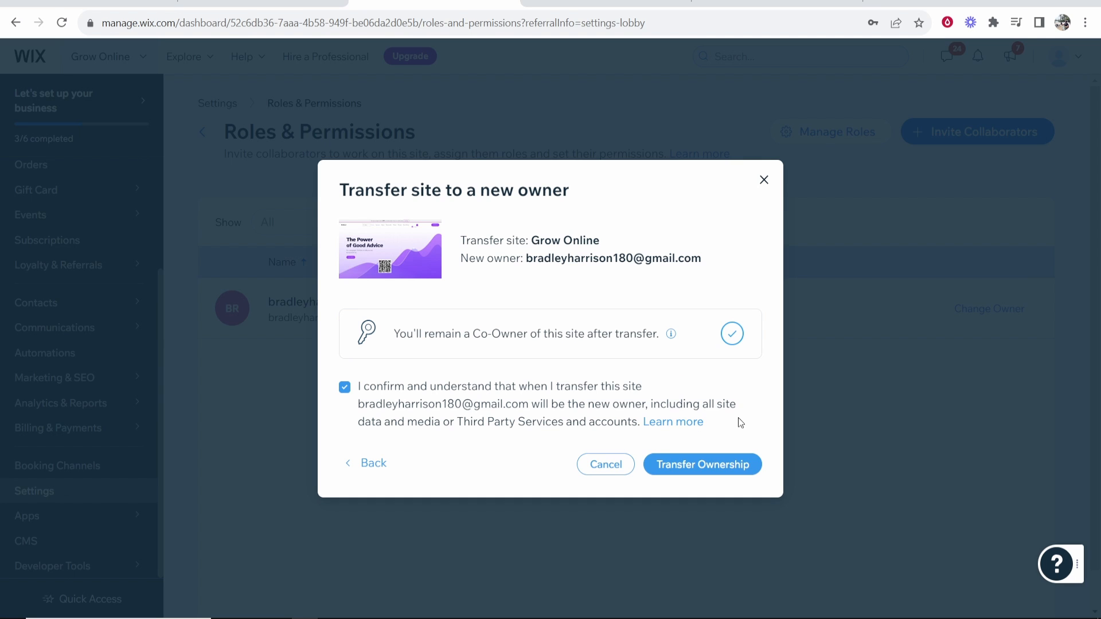
{"action": "mouse_move", "coordinate": [702, 292]}
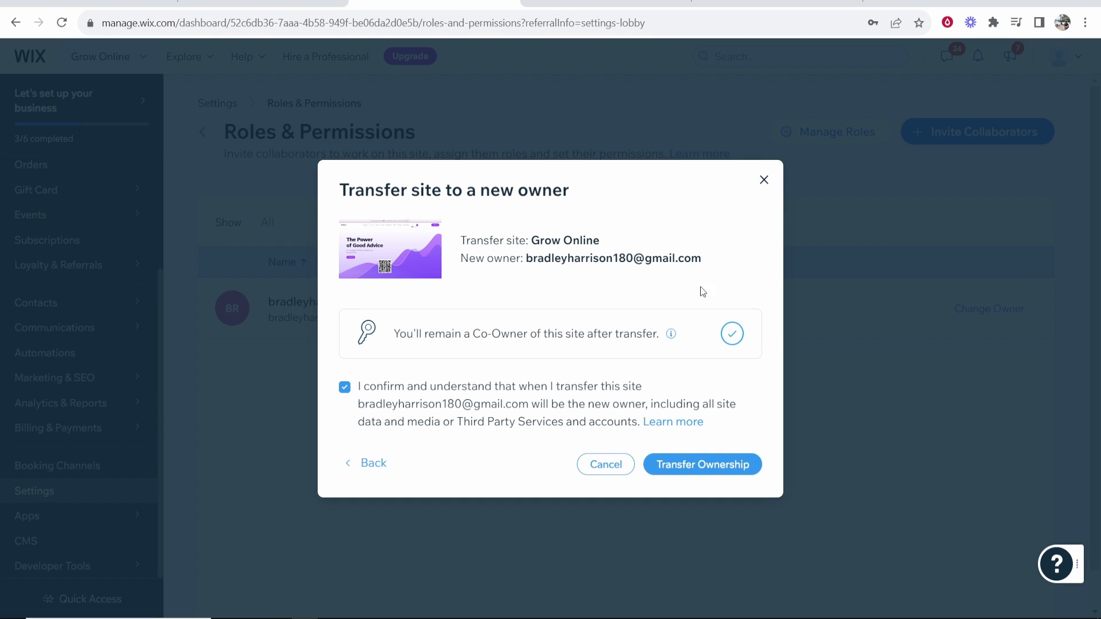
{"action": "mouse_move", "coordinate": [701, 464]}
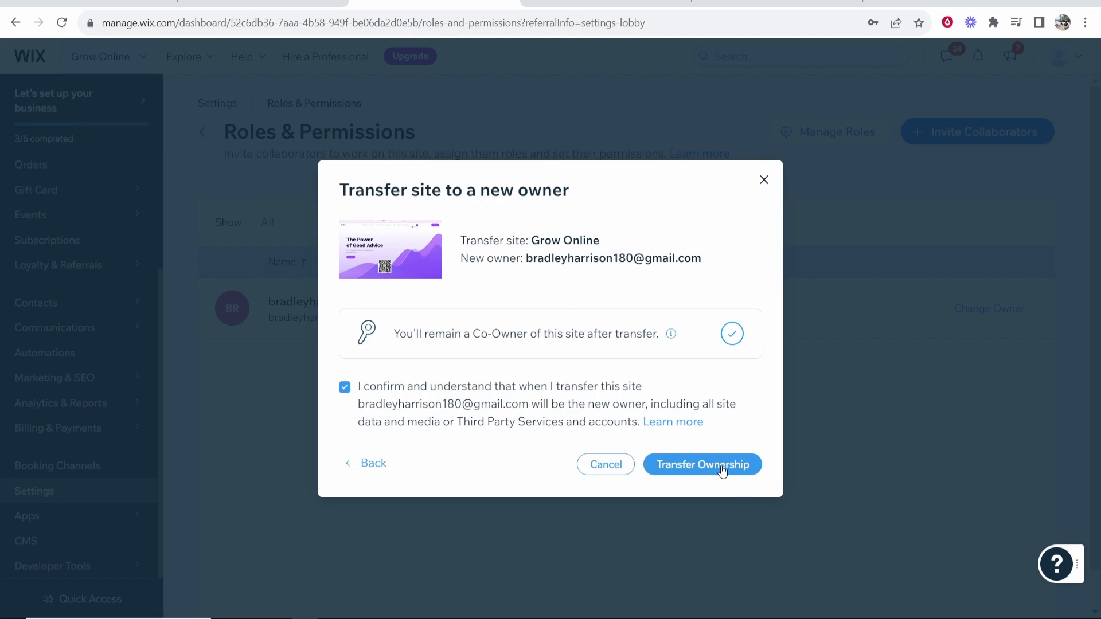
Step: Send the Grow Online transfer invite, keeping the original owner as co-owner
{"action": "left_click", "coordinate": [701, 464]}
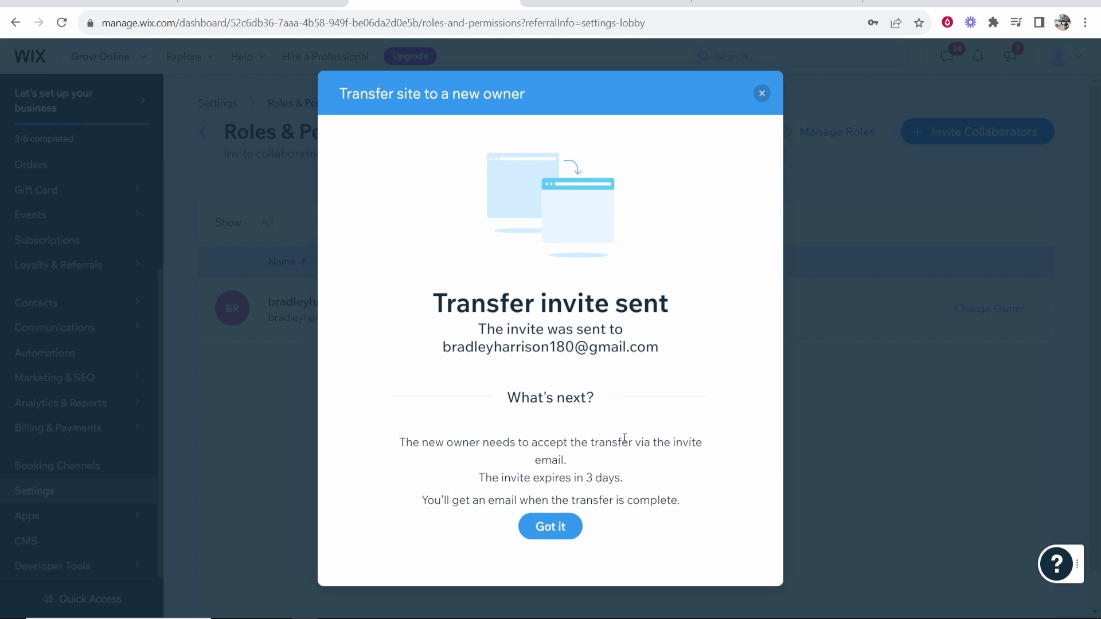
{"action": "mouse_move", "coordinate": [737, 372]}
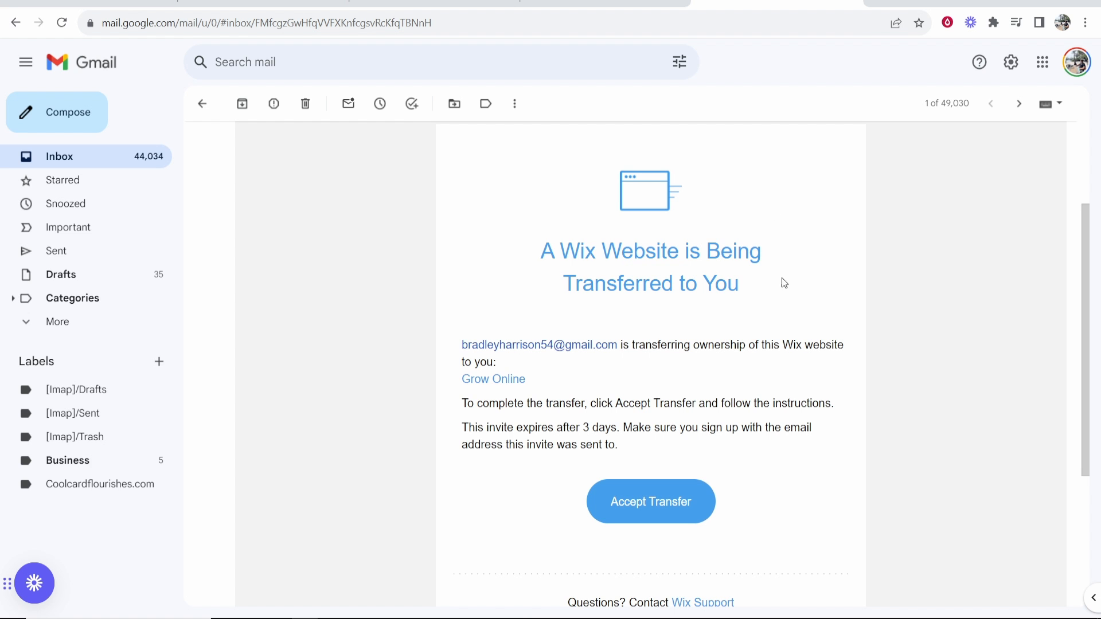
Step: Accept the Grow Online transfer from the Wix invite email in Gmail
{"action": "scroll", "scroll_direction": "up", "scroll_amount": 3}
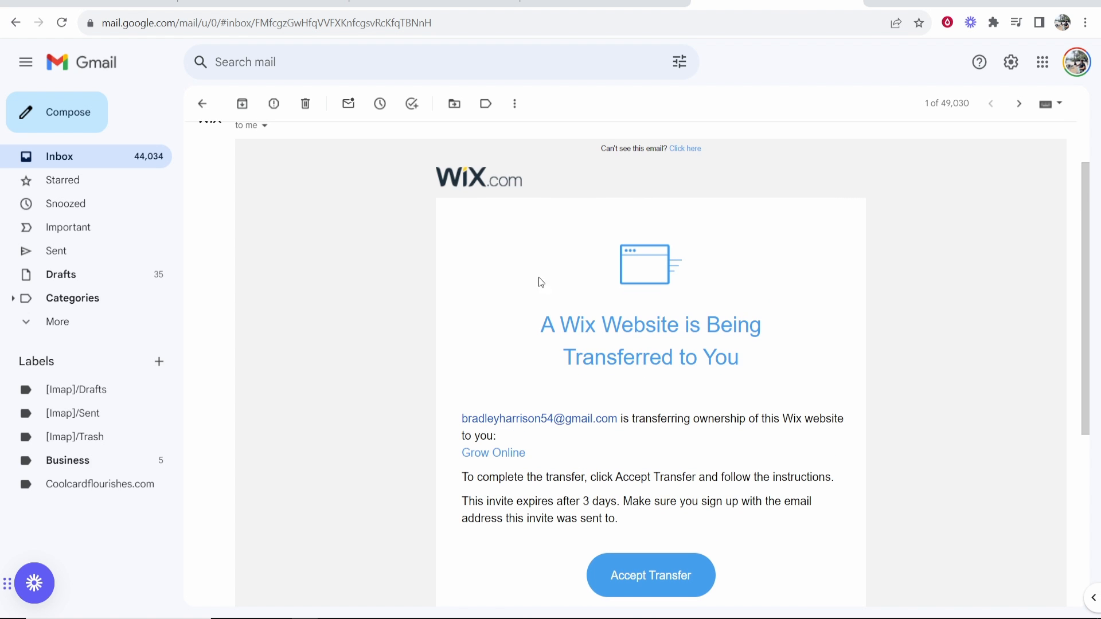
{"action": "mouse_move", "coordinate": [534, 426]}
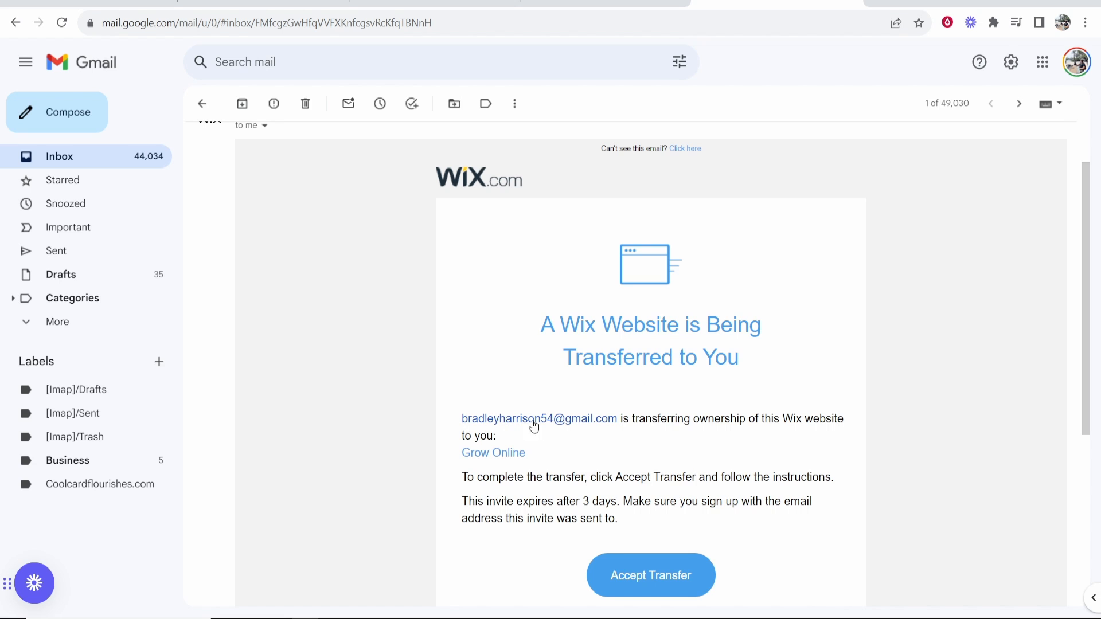
{"action": "mouse_move", "coordinate": [493, 434]}
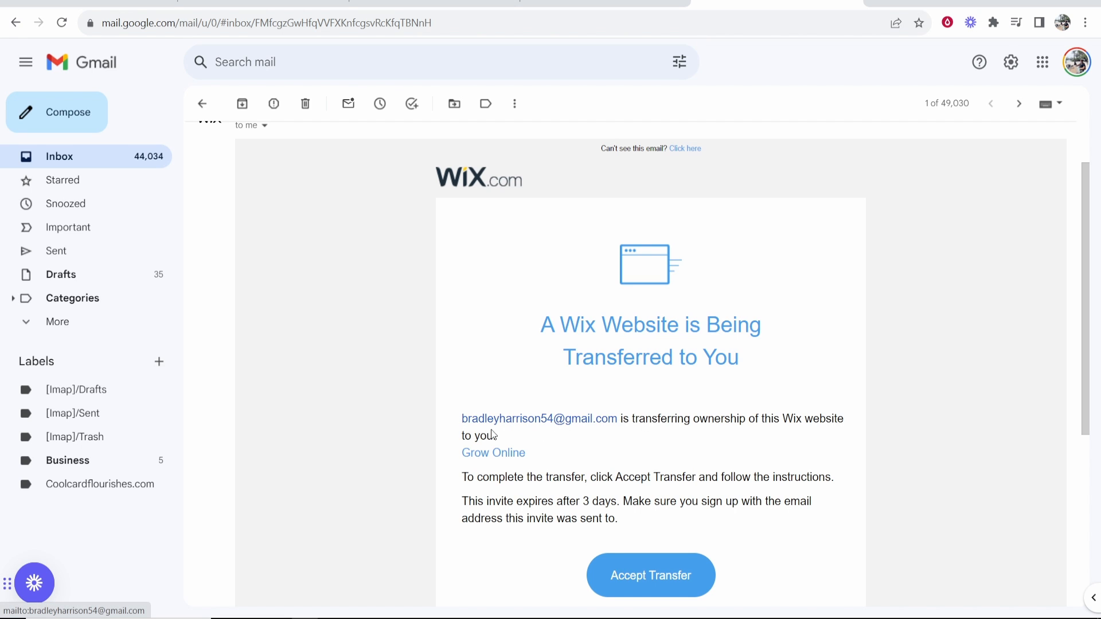
{"action": "mouse_move", "coordinate": [737, 419]}
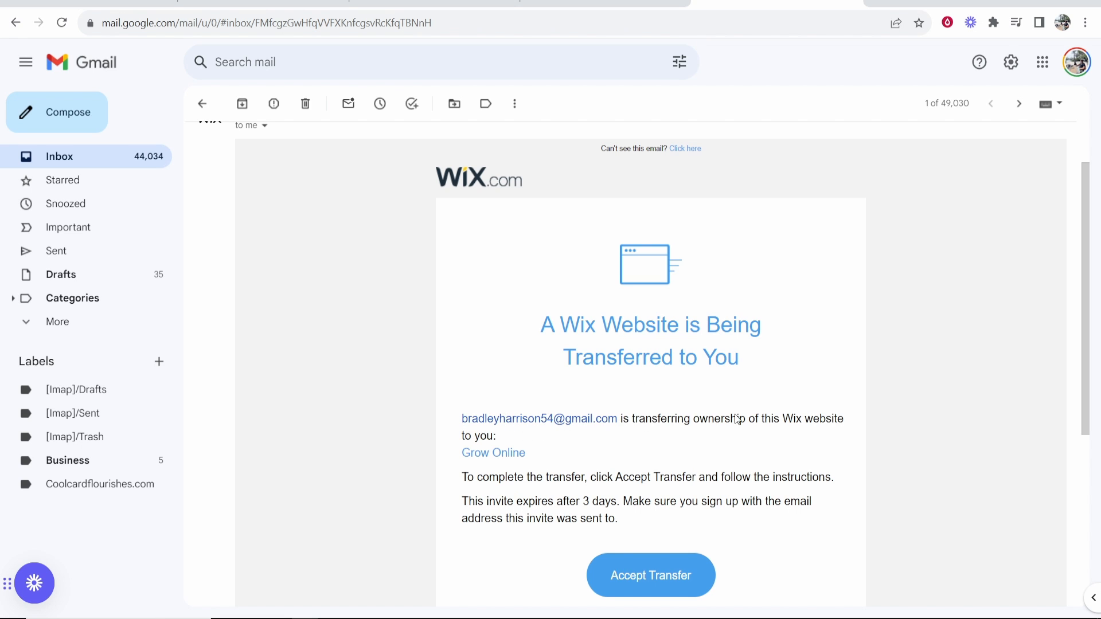
{"action": "mouse_move", "coordinate": [672, 575]}
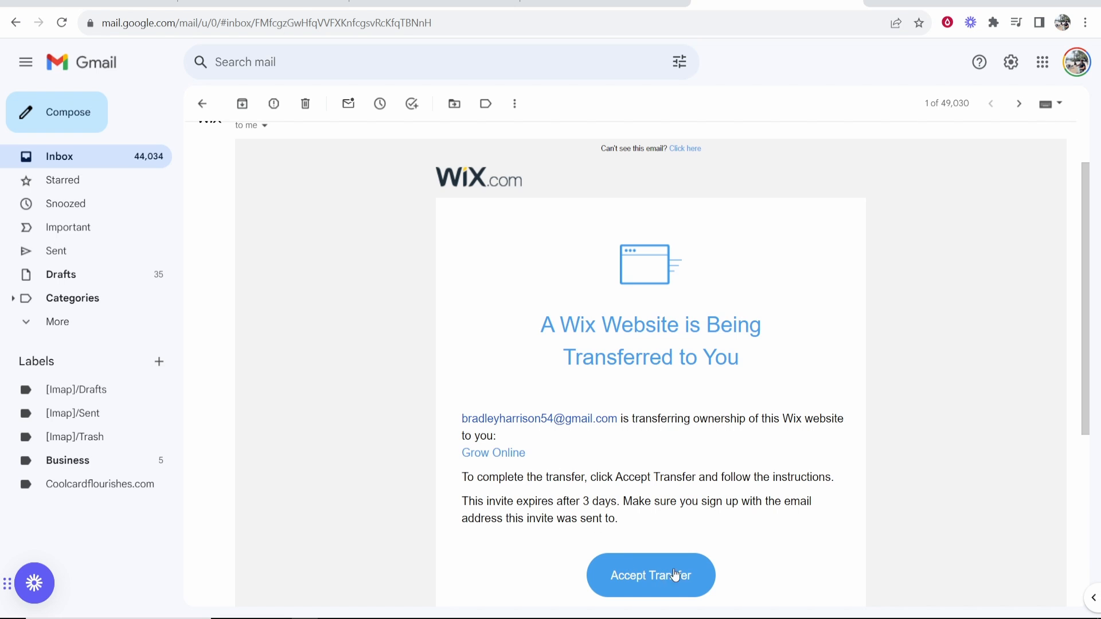
{"action": "left_click", "coordinate": [650, 575]}
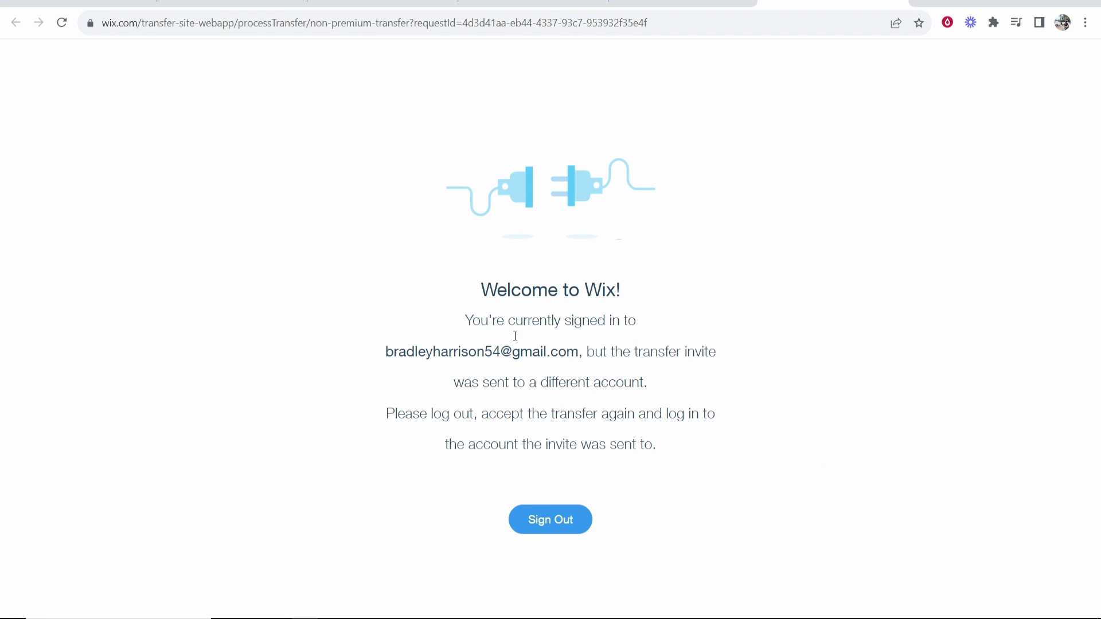
{"action": "mouse_move", "coordinate": [528, 528]}
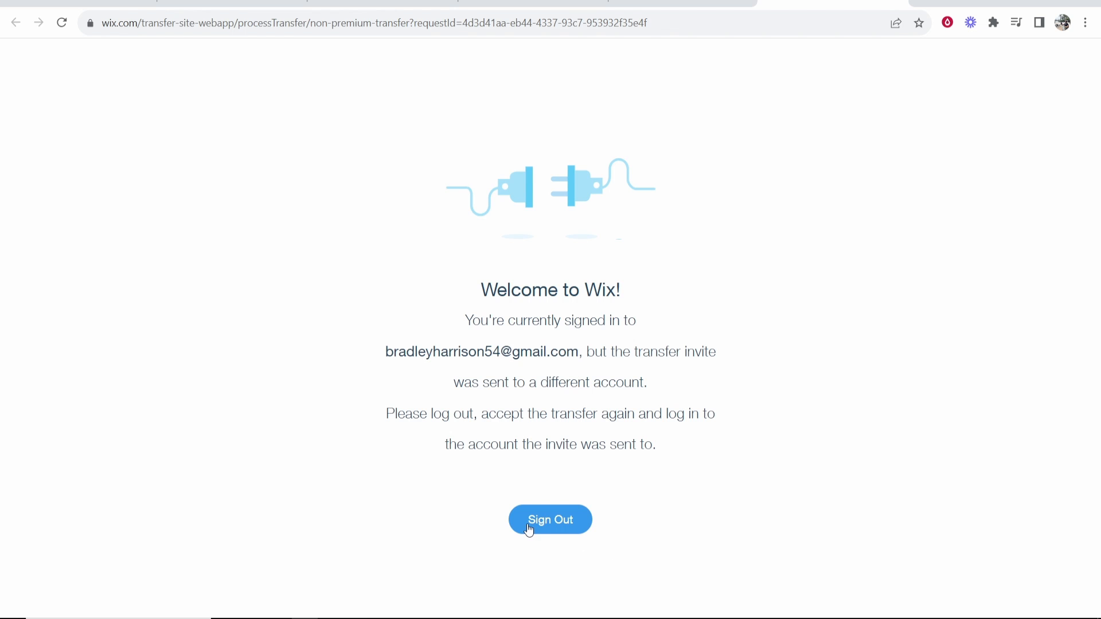
Step: Sign out, accept the transfer again, and log in as the invited account
{"action": "left_click", "coordinate": [550, 519]}
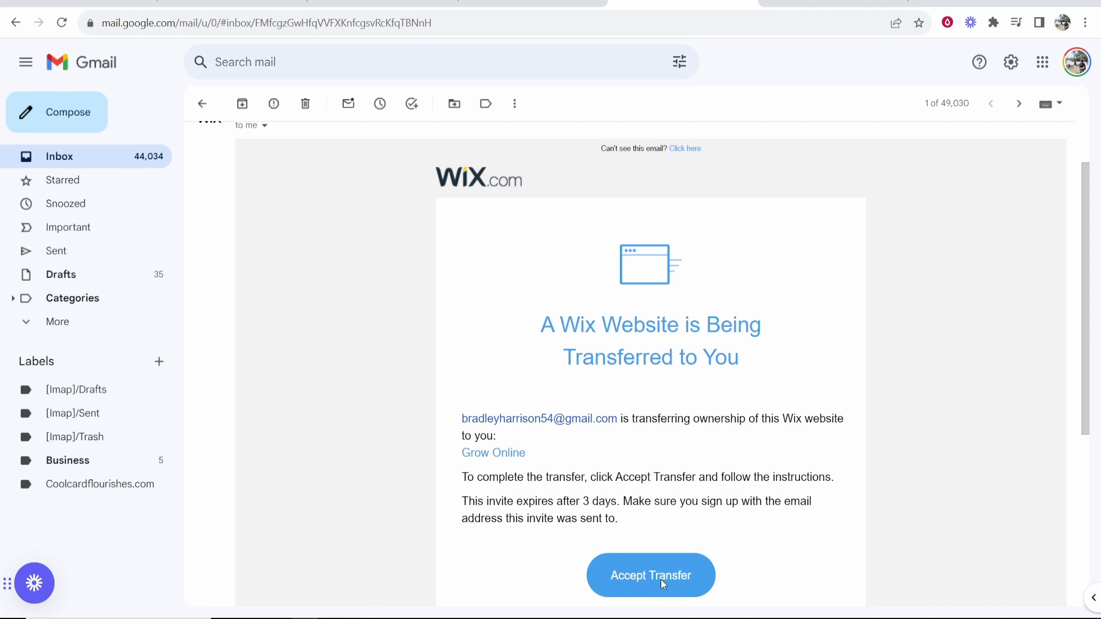
{"action": "left_click", "coordinate": [650, 575]}
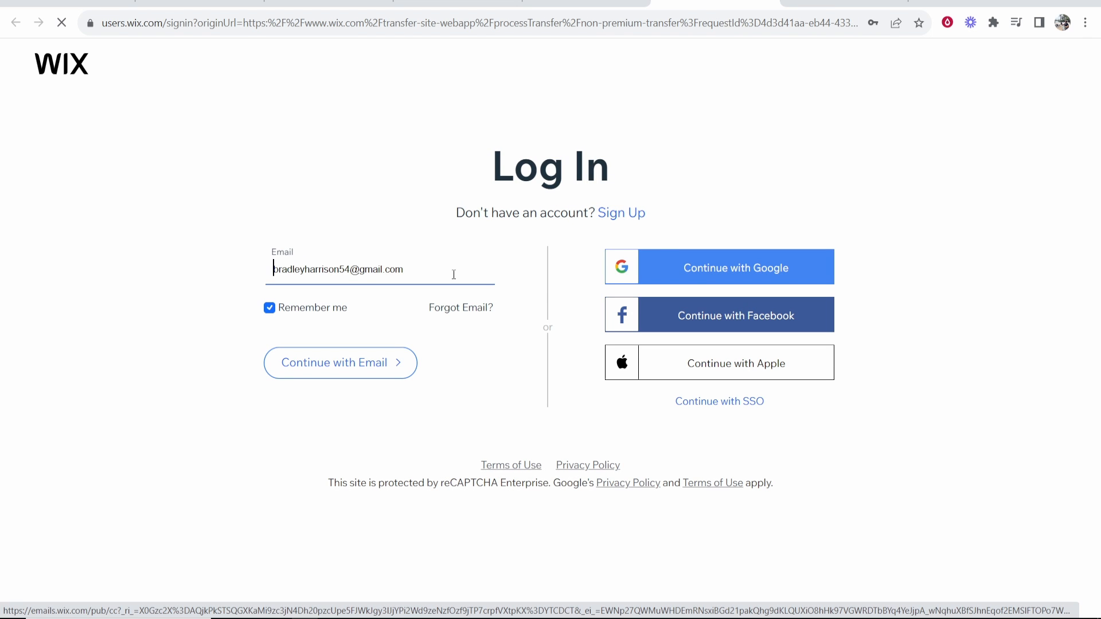
{"action": "left_click", "coordinate": [339, 362]}
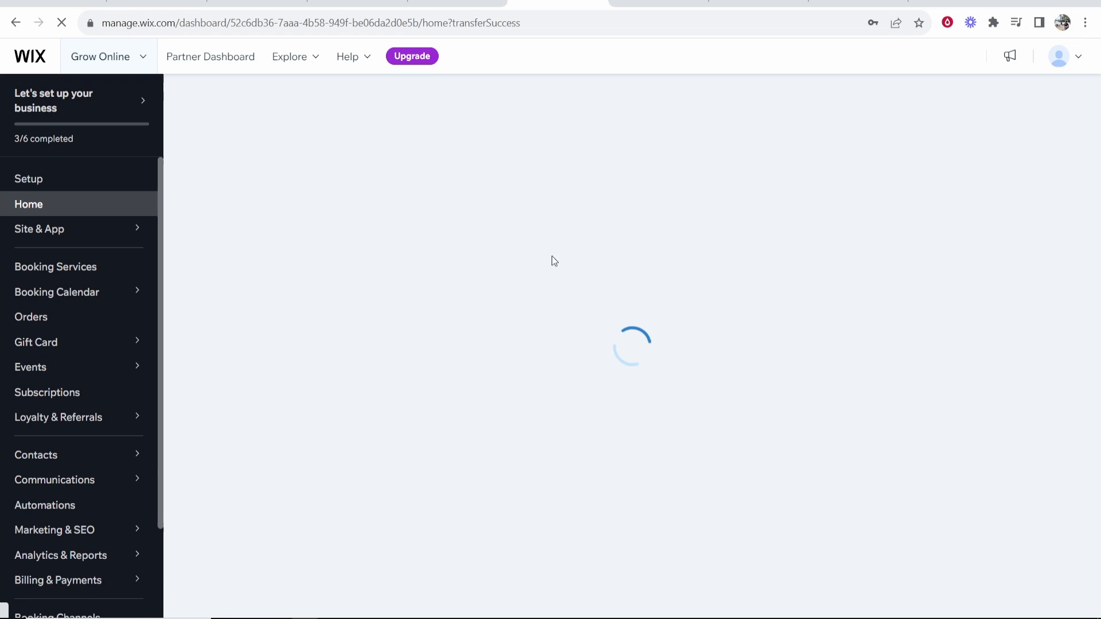
Step: Open Grow Online's Settings and Roles & permissions under the new owner's account
{"action": "left_click", "coordinate": [34, 491]}
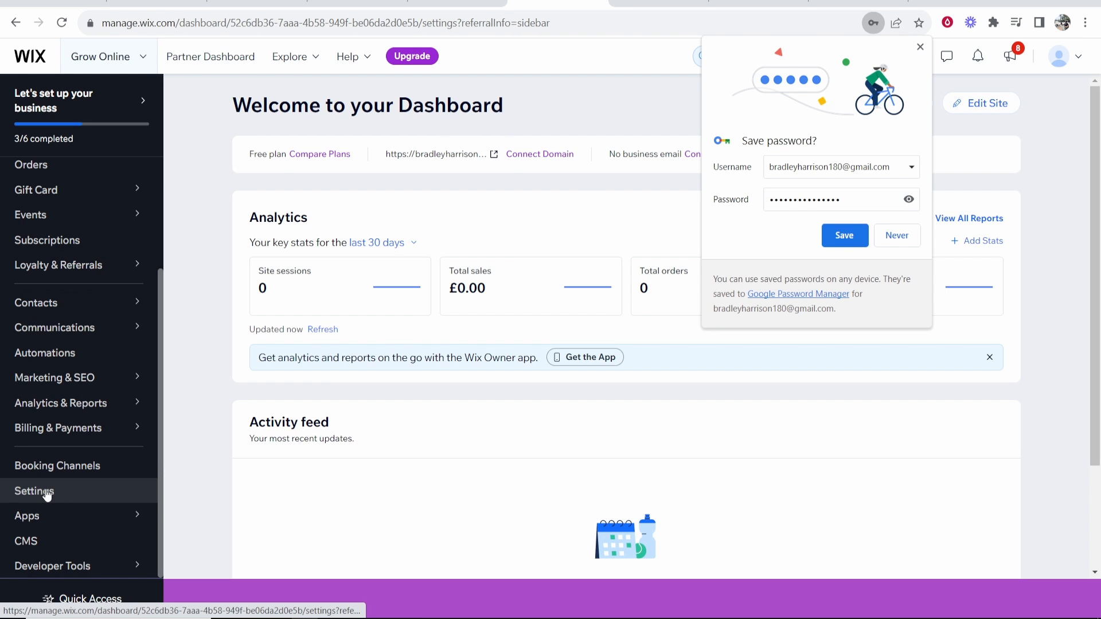
{"action": "left_click", "coordinate": [33, 491]}
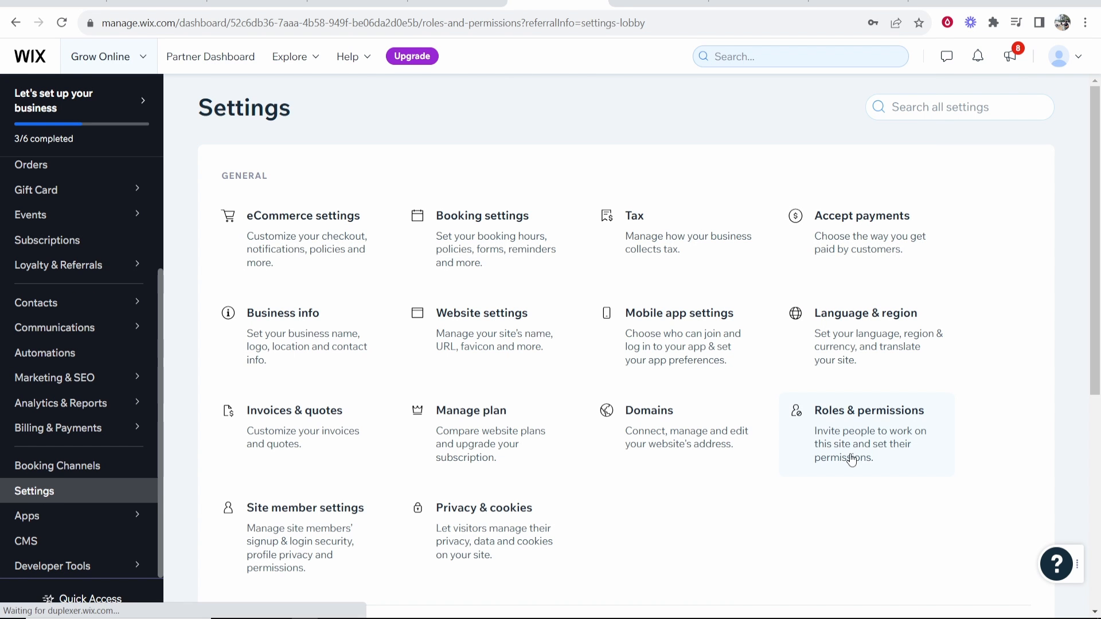